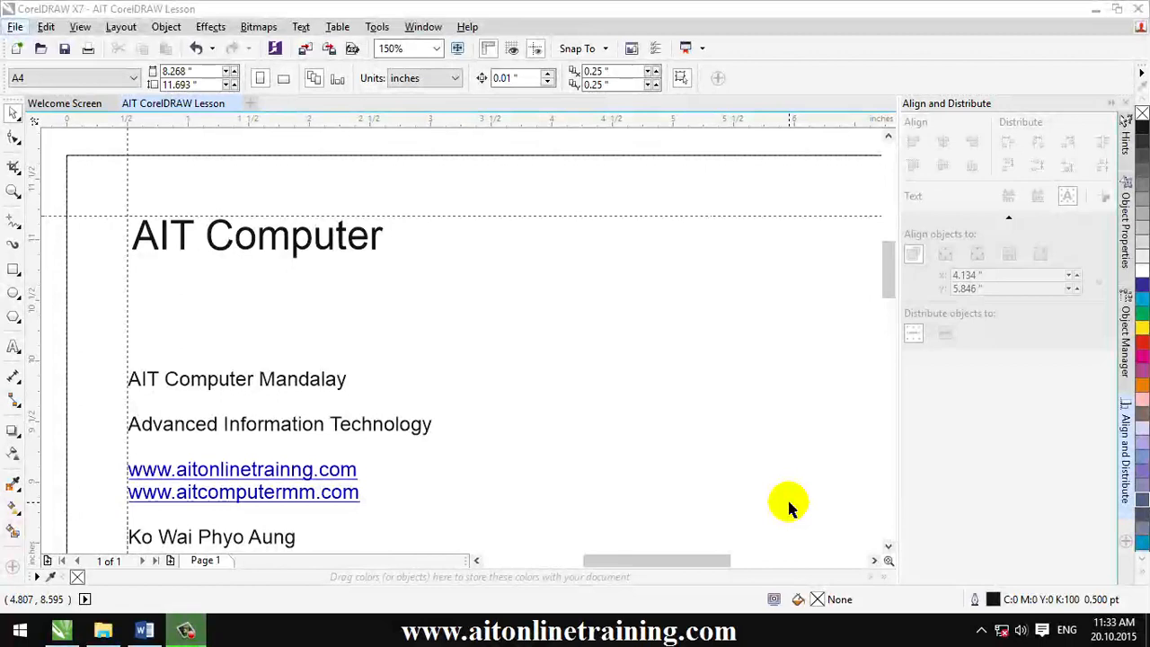
{"action": "mouse_move", "coordinate": [375, 357]}
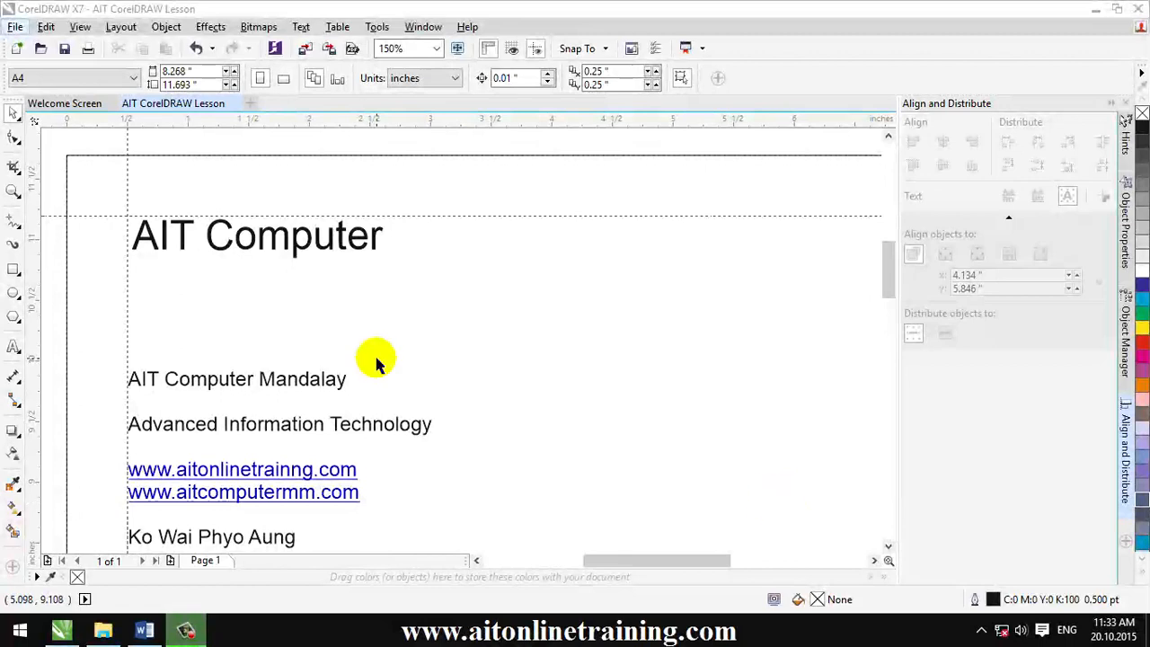
Open the File menu to view Save, Save As and Save as Template.
{"action": "left_click", "coordinate": [15, 26]}
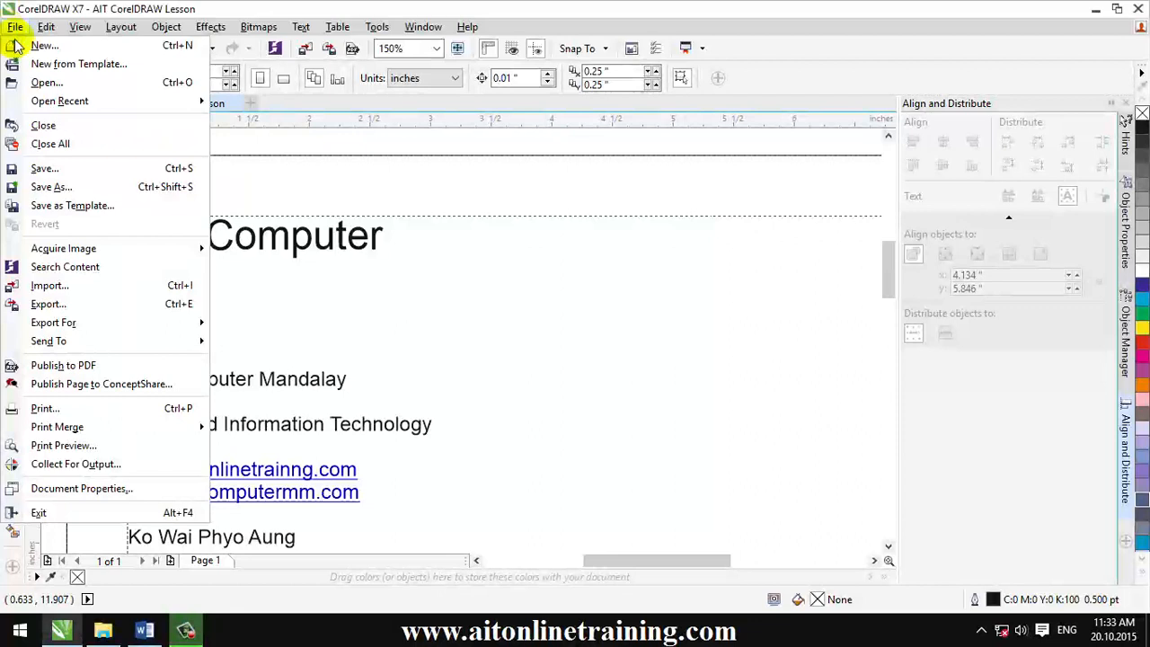
{"action": "mouse_move", "coordinate": [45, 168]}
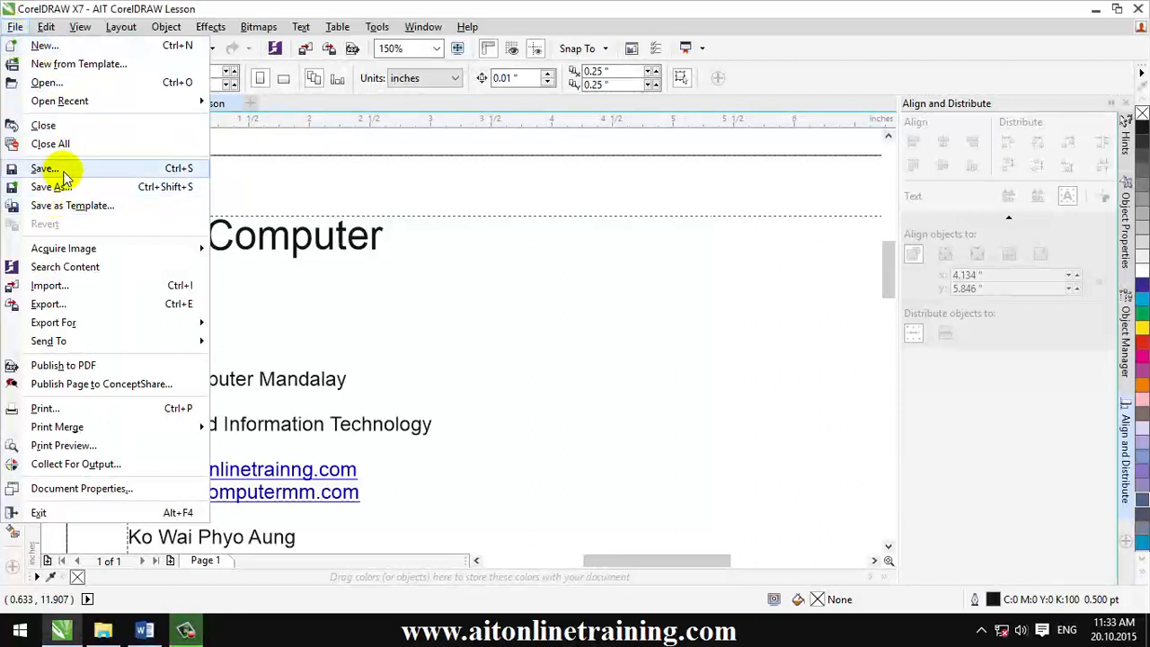
{"action": "mouse_move", "coordinate": [63, 187]}
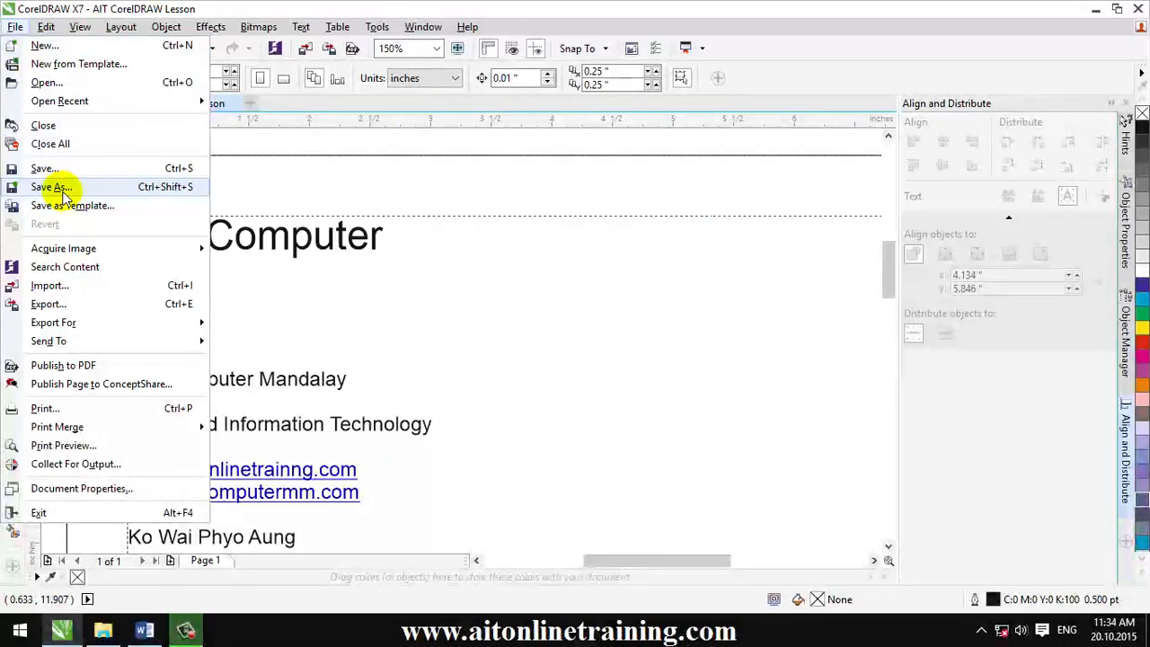
{"action": "mouse_move", "coordinate": [72, 206]}
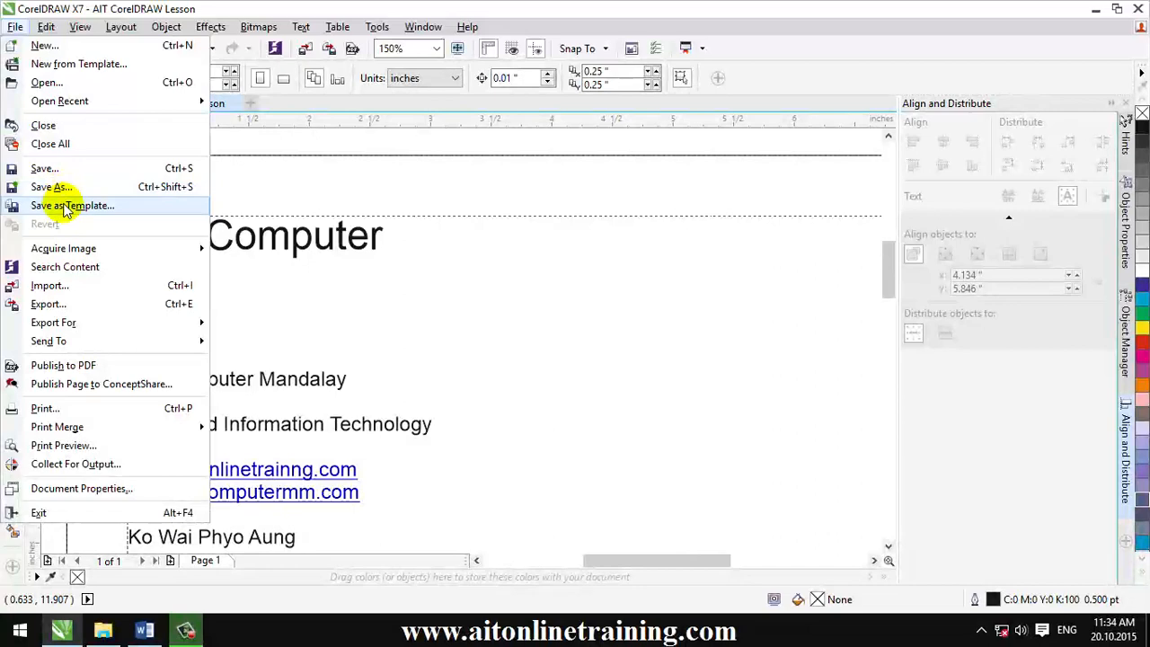
{"action": "mouse_move", "coordinate": [45, 168]}
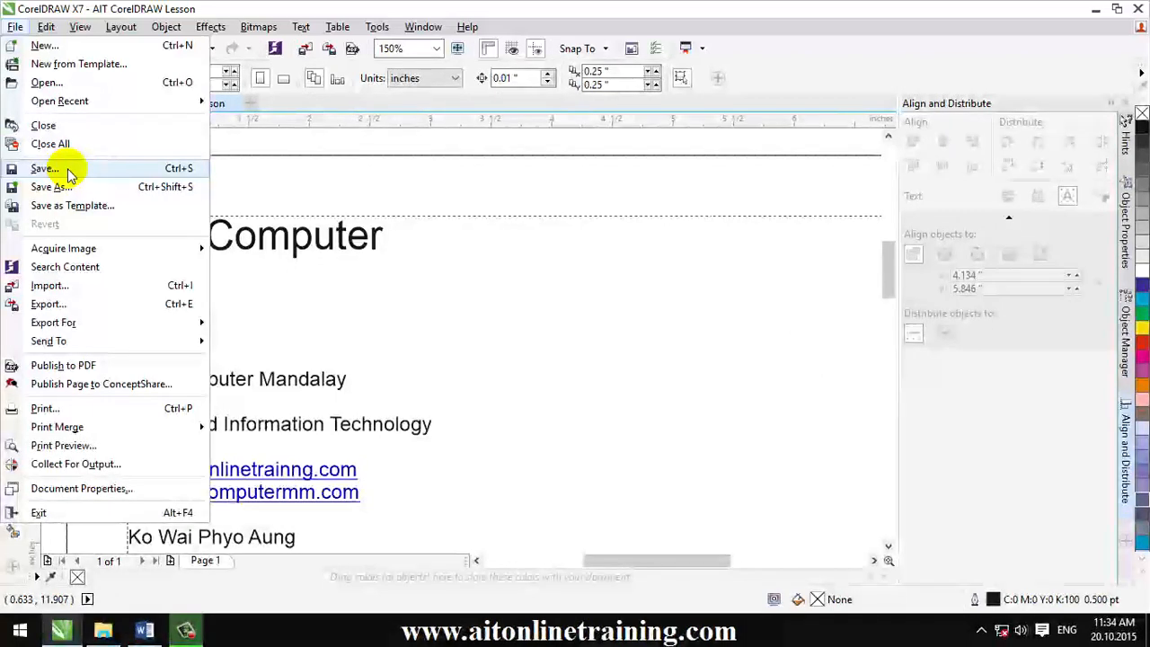
Choose Save to open the Save Drawing dialog for AIT CorelDRAW Lesson.
{"action": "left_click", "coordinate": [44, 168]}
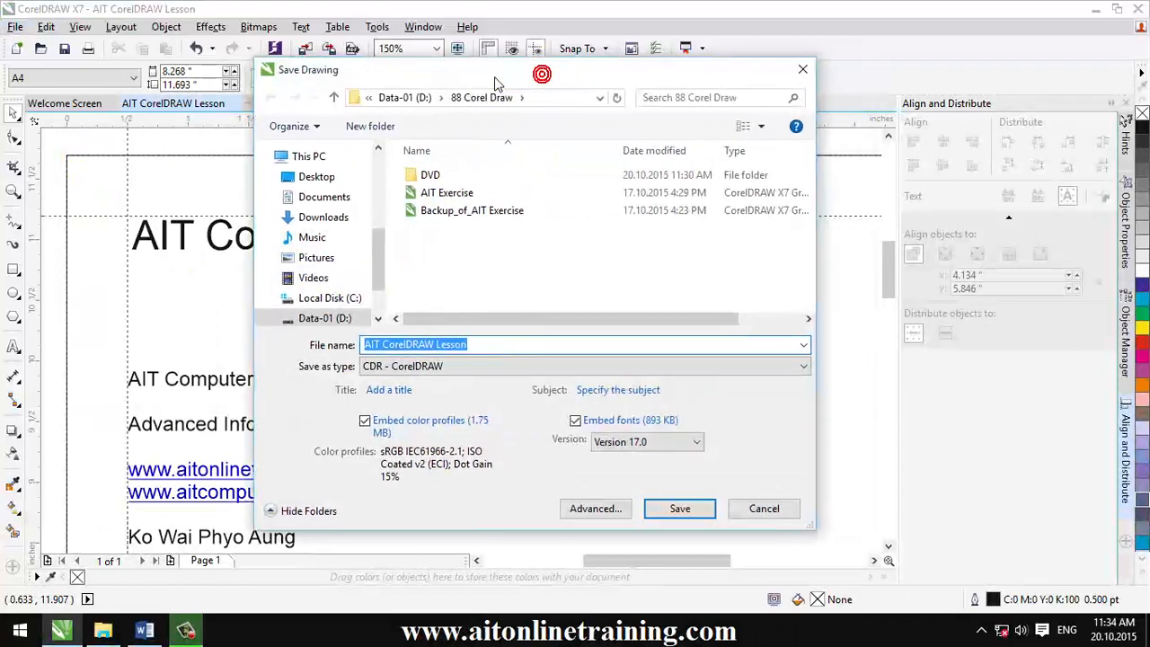
{"action": "mouse_move", "coordinate": [350, 82]}
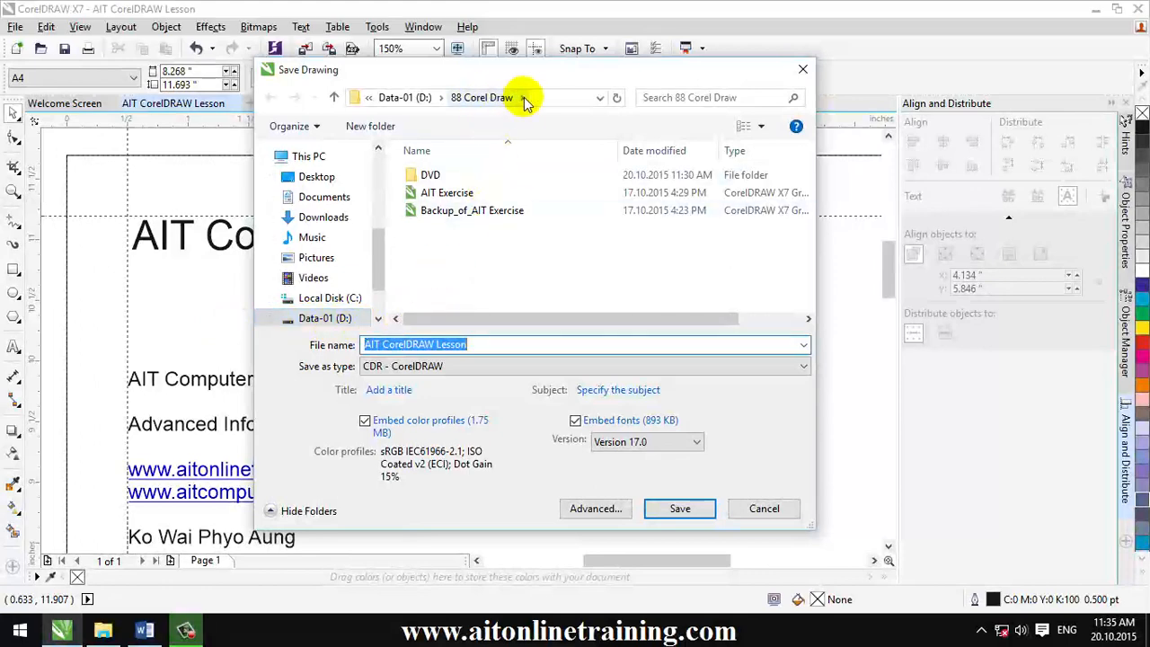
{"action": "mouse_move", "coordinate": [442, 292]}
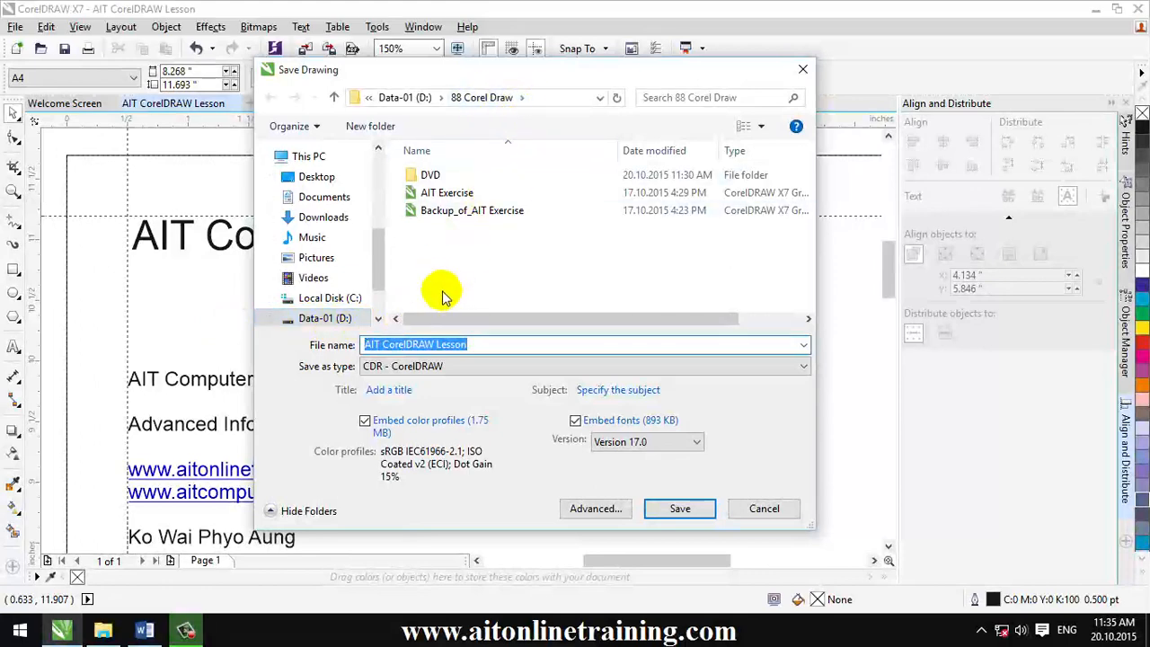
Navigate the Save Drawing dialog into DVD > Lesson Files.
{"action": "double_click", "coordinate": [430, 175]}
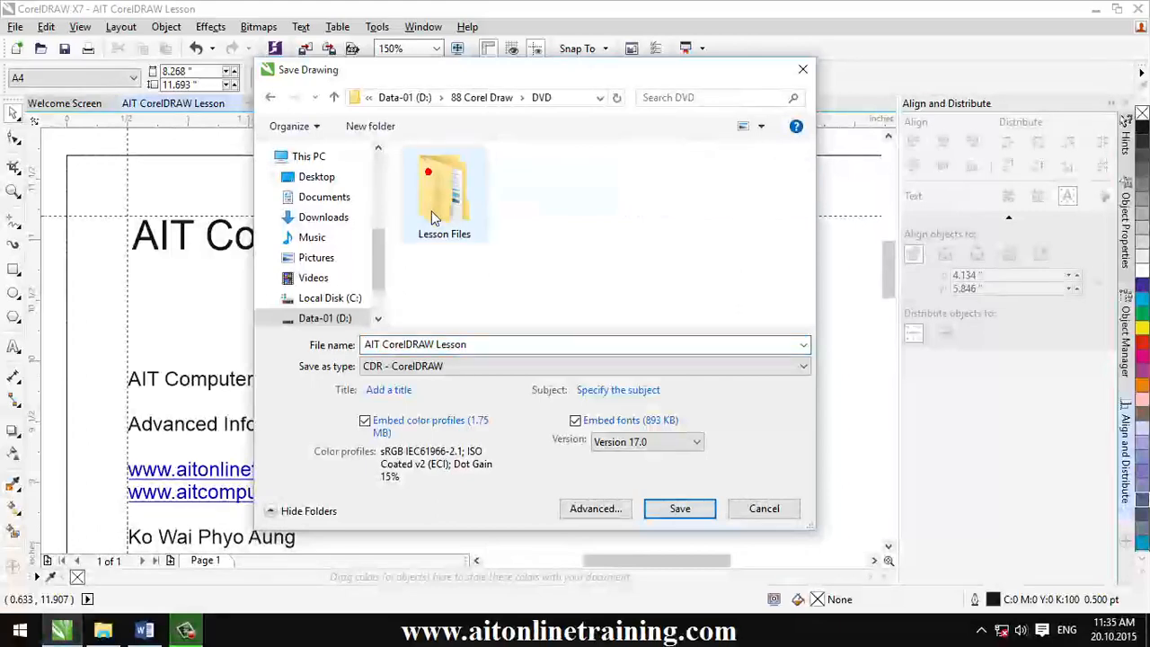
{"action": "double_click", "coordinate": [443, 189]}
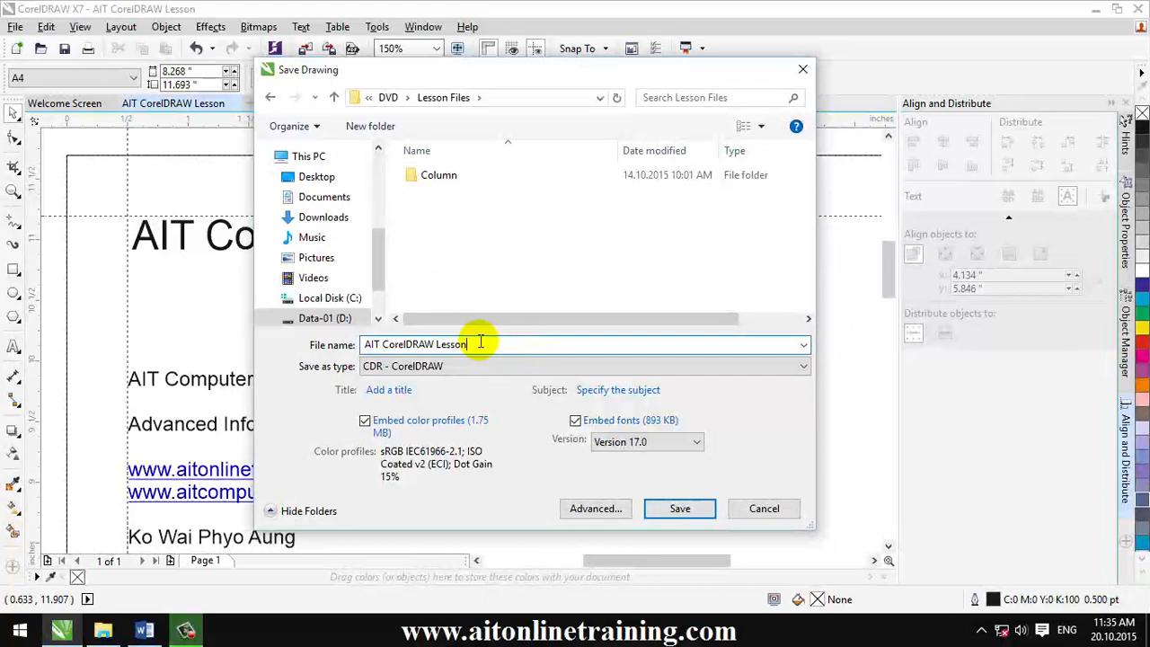
{"action": "mouse_move", "coordinate": [330, 378]}
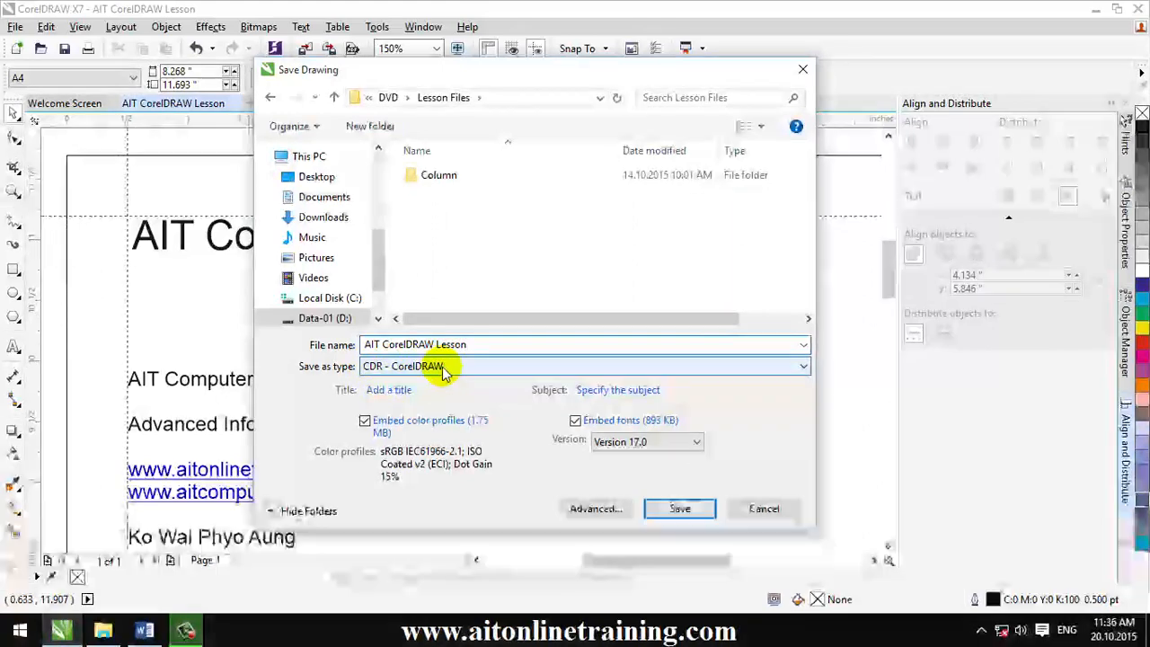
{"action": "mouse_move", "coordinate": [391, 373]}
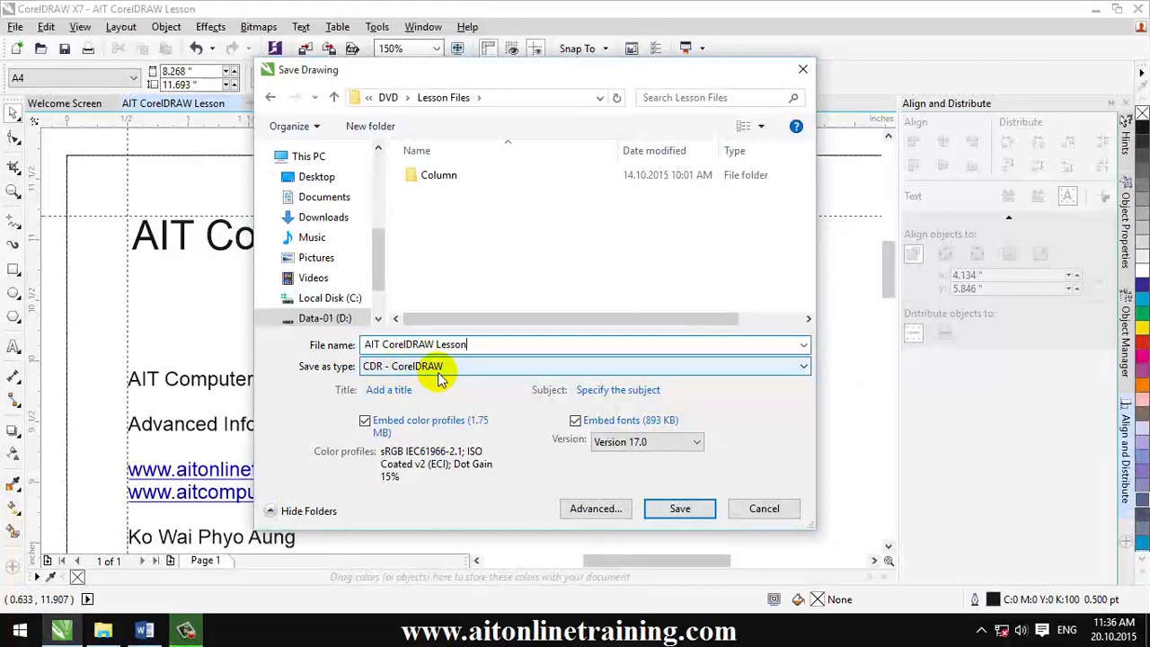
{"action": "mouse_move", "coordinate": [676, 403]}
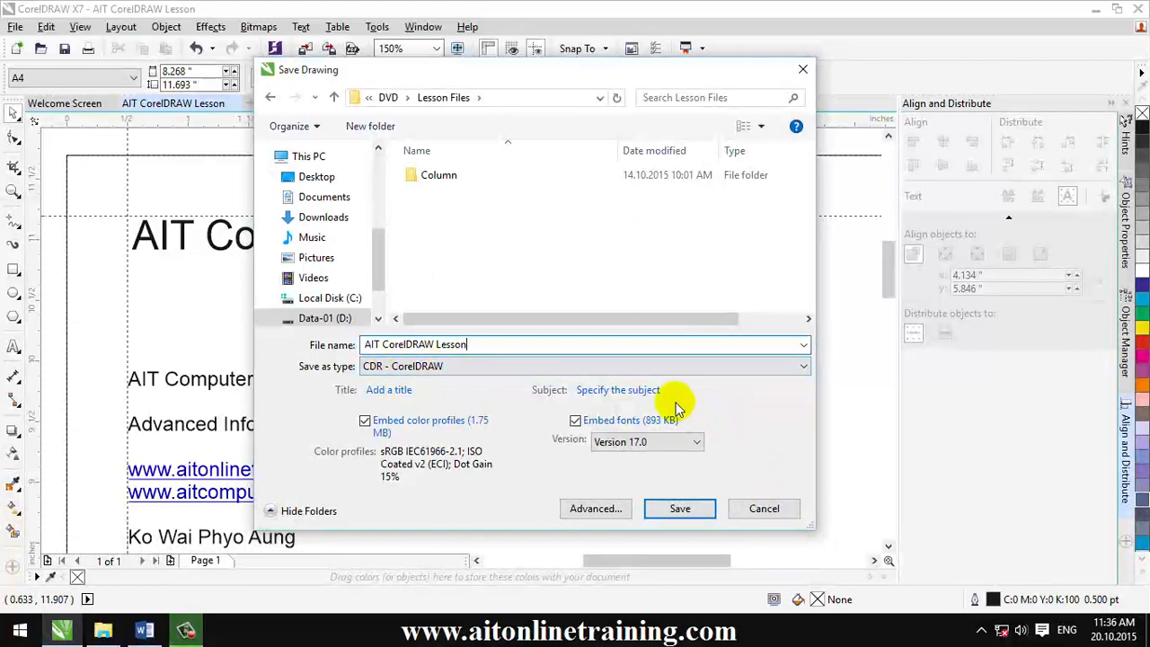
{"action": "mouse_move", "coordinate": [426, 283]}
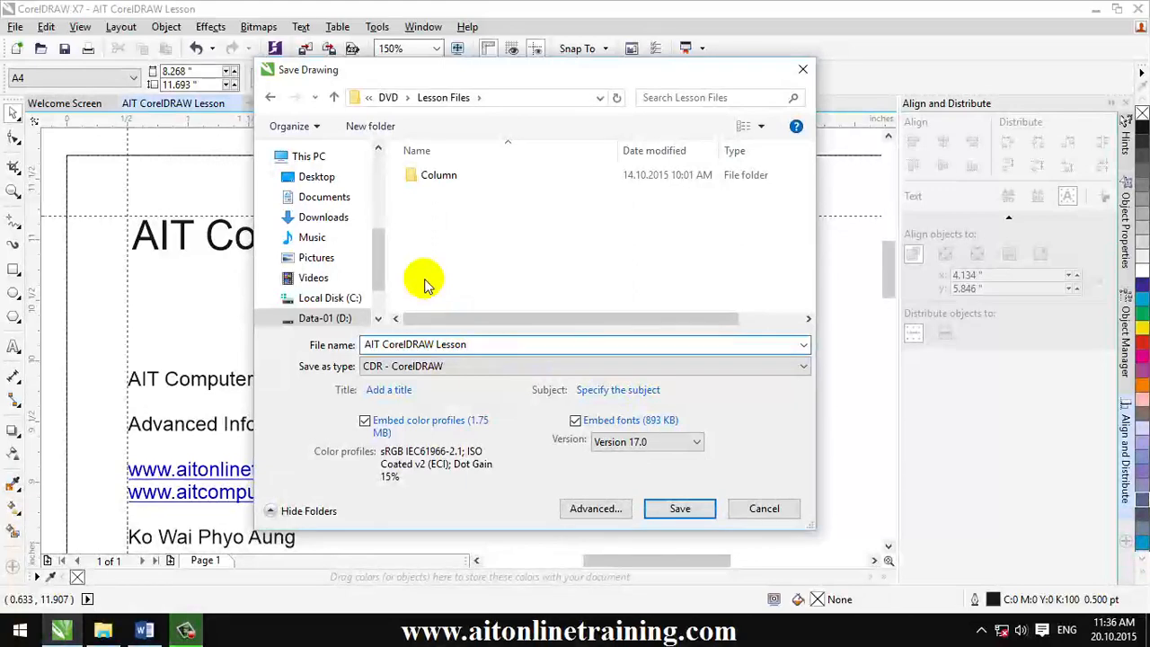
{"action": "left_click", "coordinate": [584, 344]}
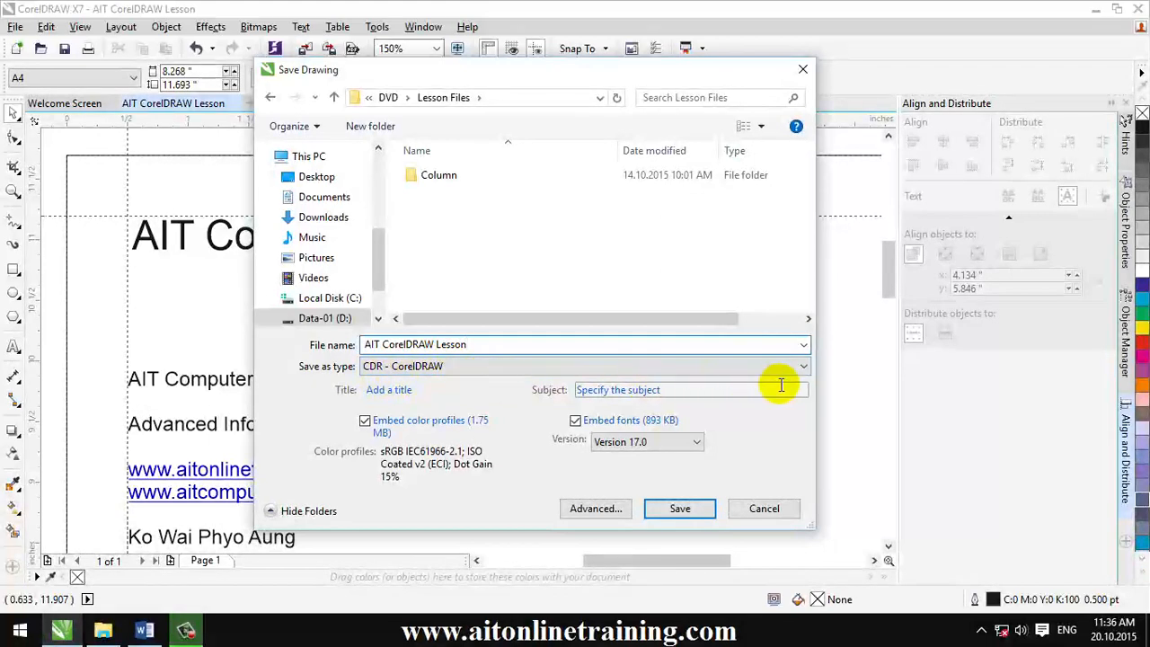
{"action": "left_click", "coordinate": [799, 366]}
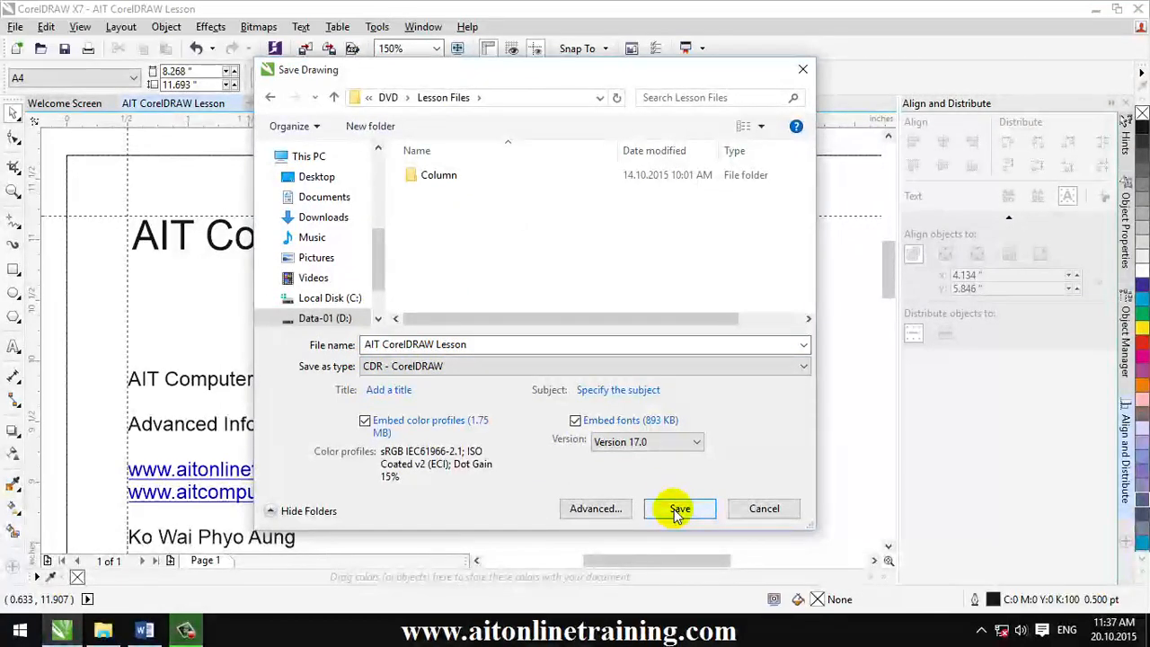
Save the drawing as AIT CorelDRAW Lesson.cdr in DVD\Lesson Files.
{"action": "left_click", "coordinate": [679, 509]}
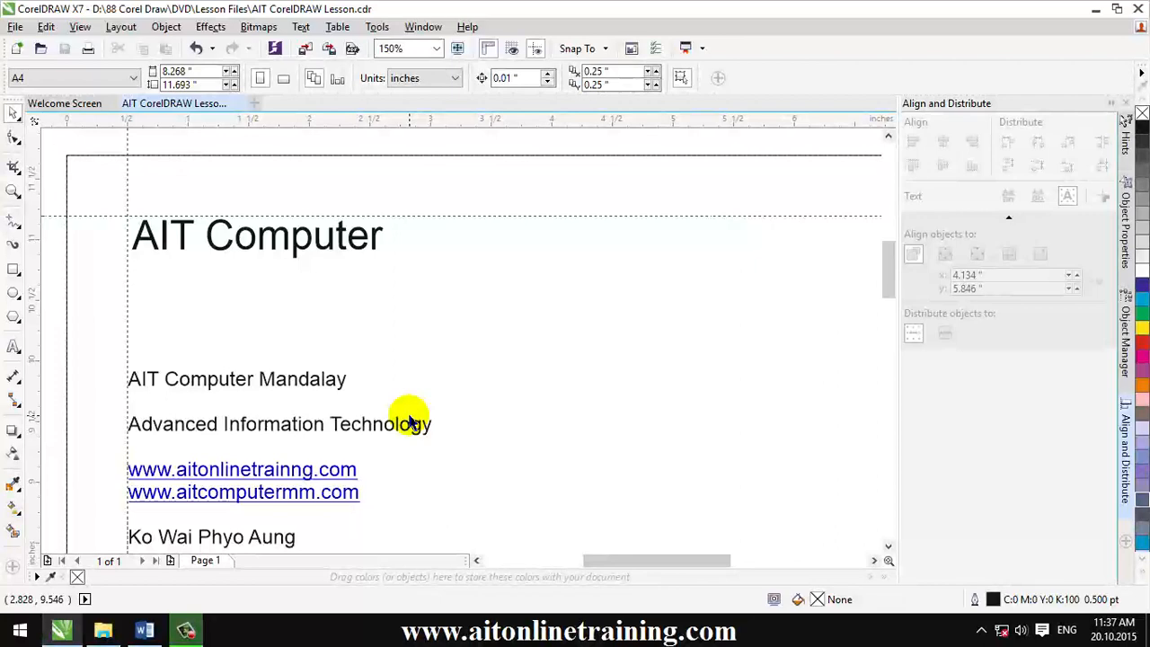
{"action": "mouse_move", "coordinate": [412, 421]}
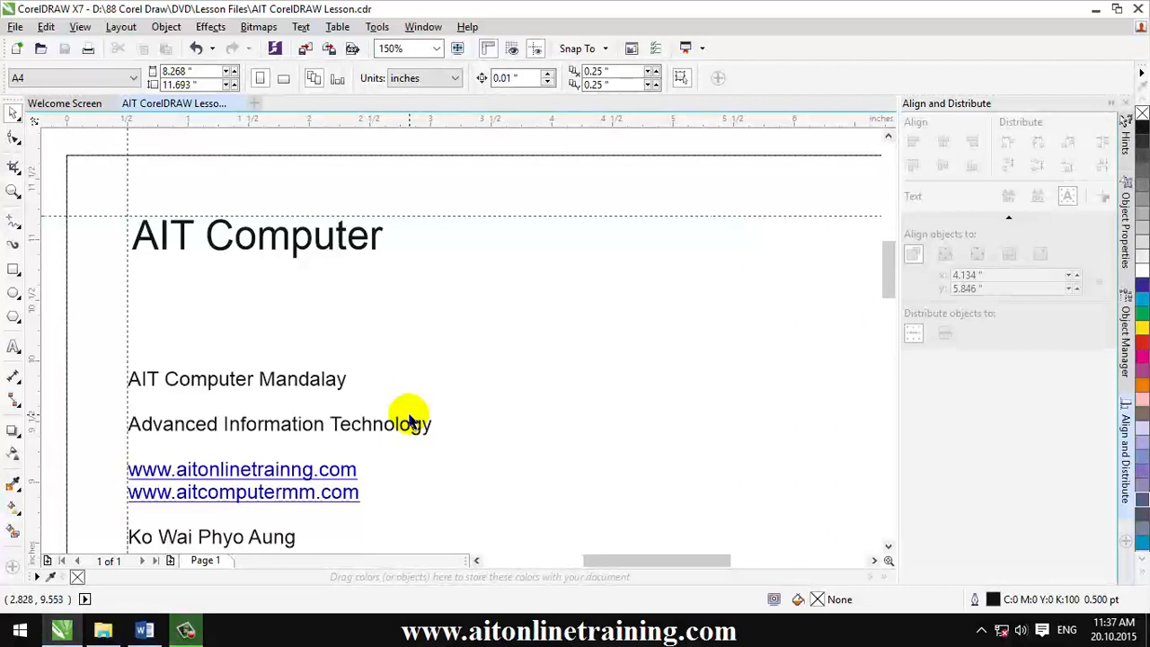
{"action": "mouse_move", "coordinate": [411, 426]}
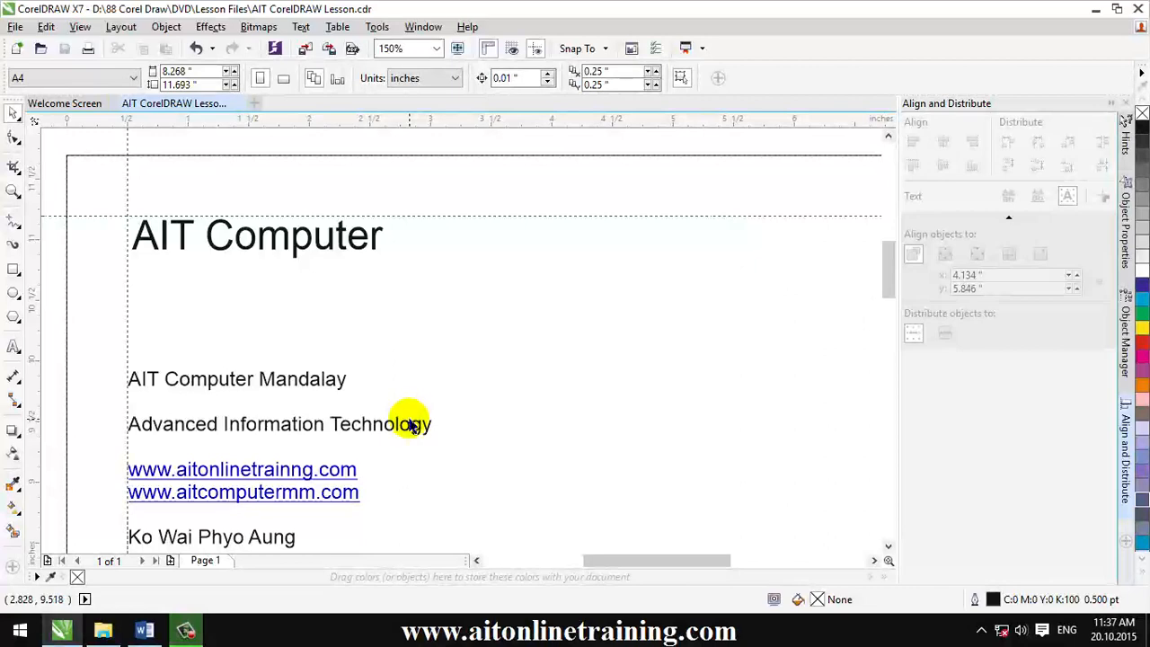